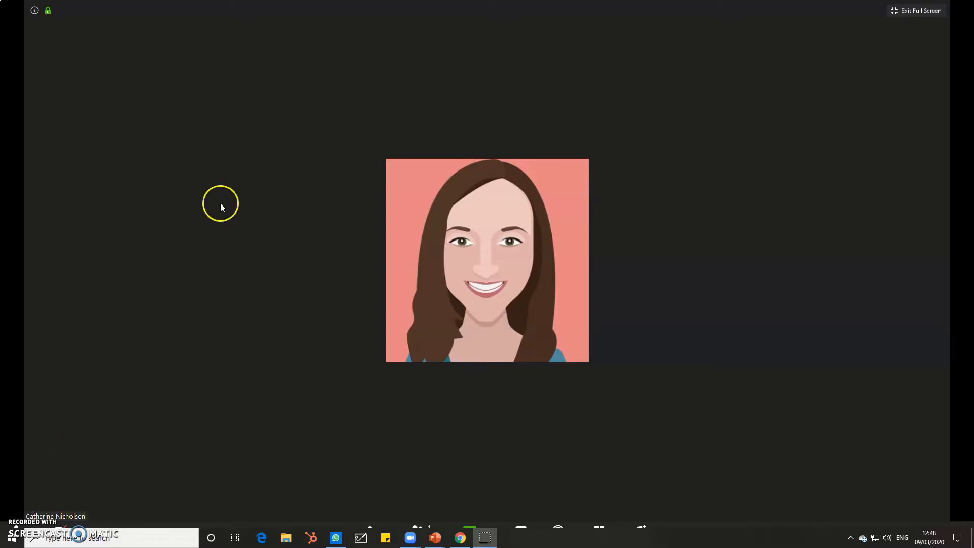
{"action": "mouse_move", "coordinate": [921, 11]}
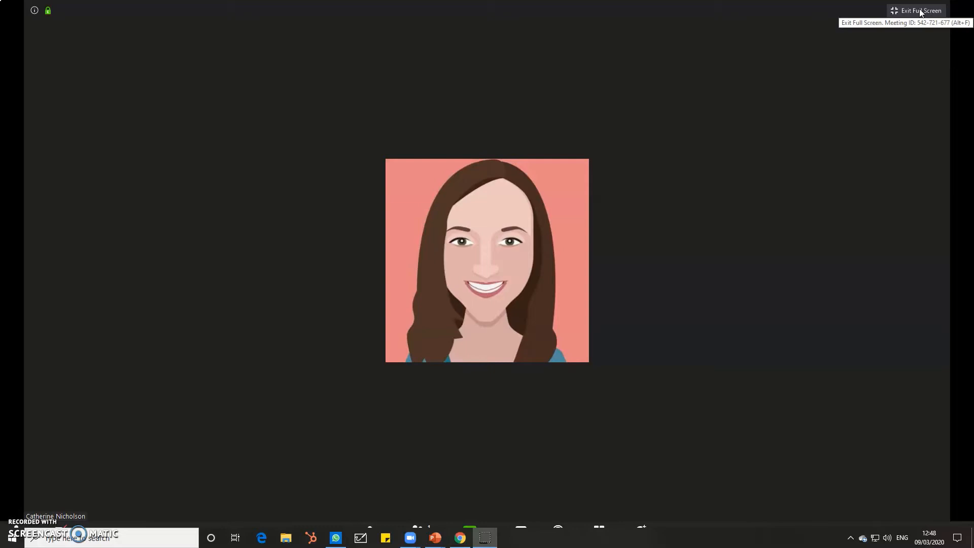
Exit full-screen so the meeting shows in a regular window with controls
{"action": "left_click", "coordinate": [919, 11]}
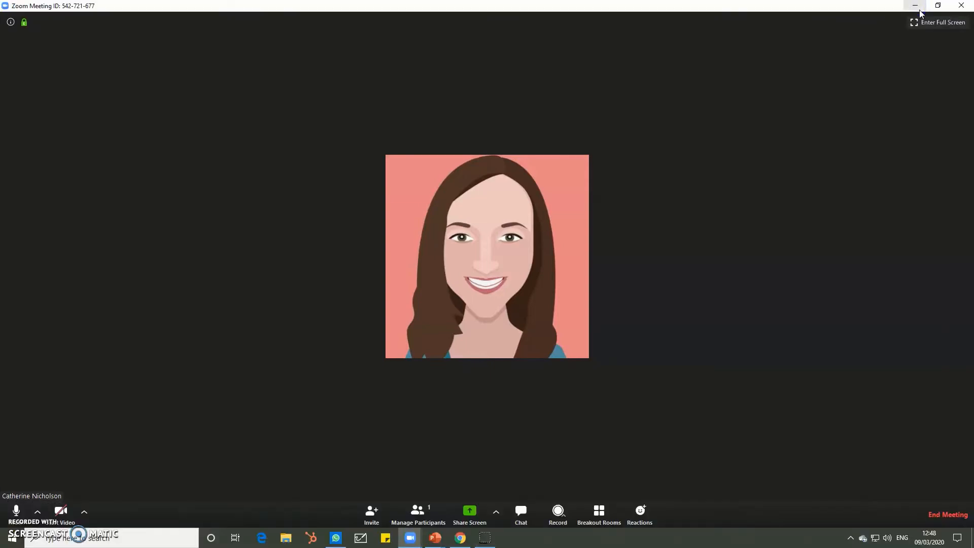
{"action": "mouse_move", "coordinate": [248, 498]}
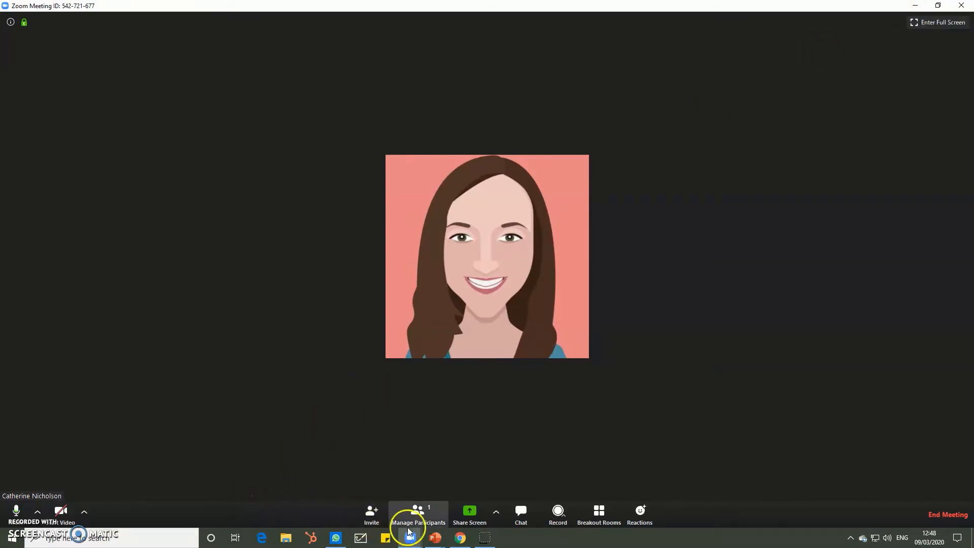
{"action": "mouse_move", "coordinate": [673, 515]}
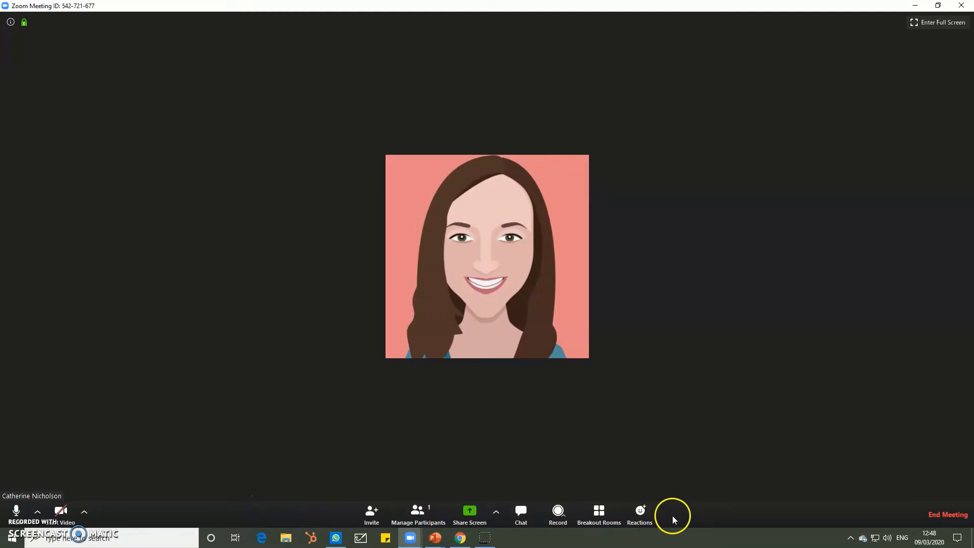
{"action": "mouse_move", "coordinate": [419, 513]}
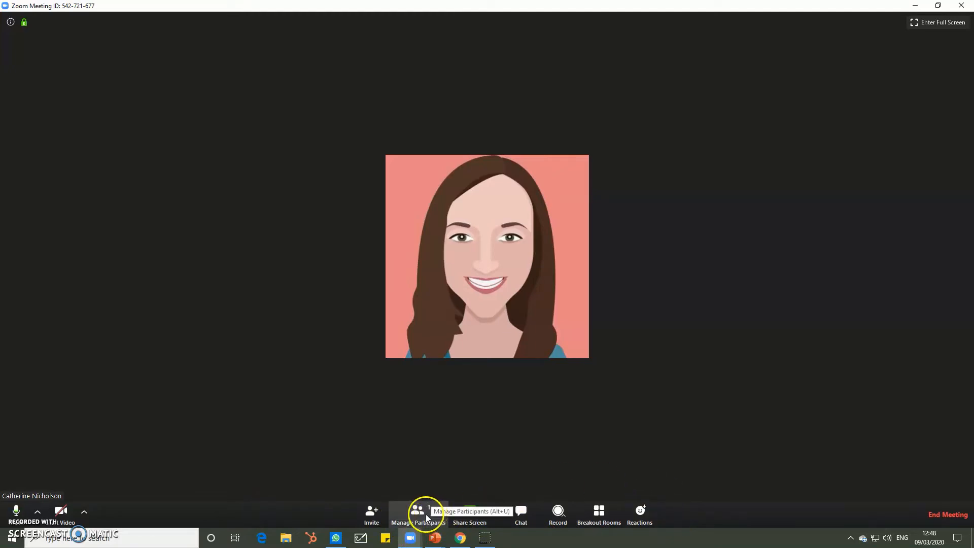
Open the Participants list, try yes then no feedback, and clear all reactions
{"action": "left_click", "coordinate": [417, 515]}
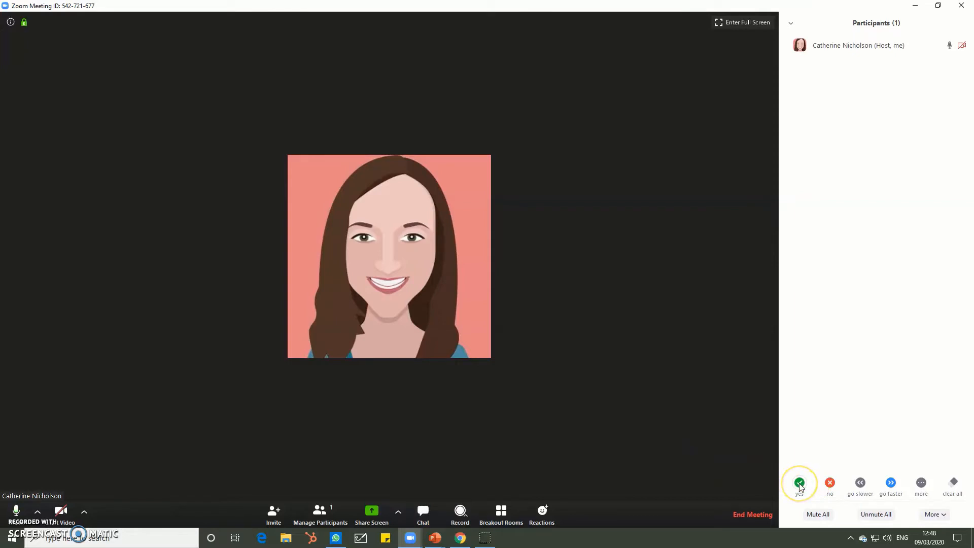
{"action": "left_click", "coordinate": [799, 484]}
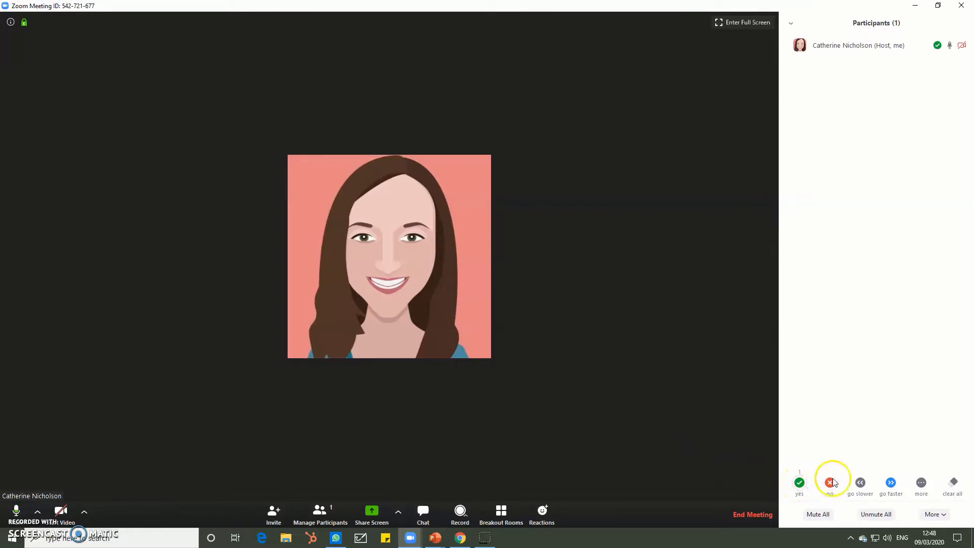
{"action": "left_click", "coordinate": [829, 482]}
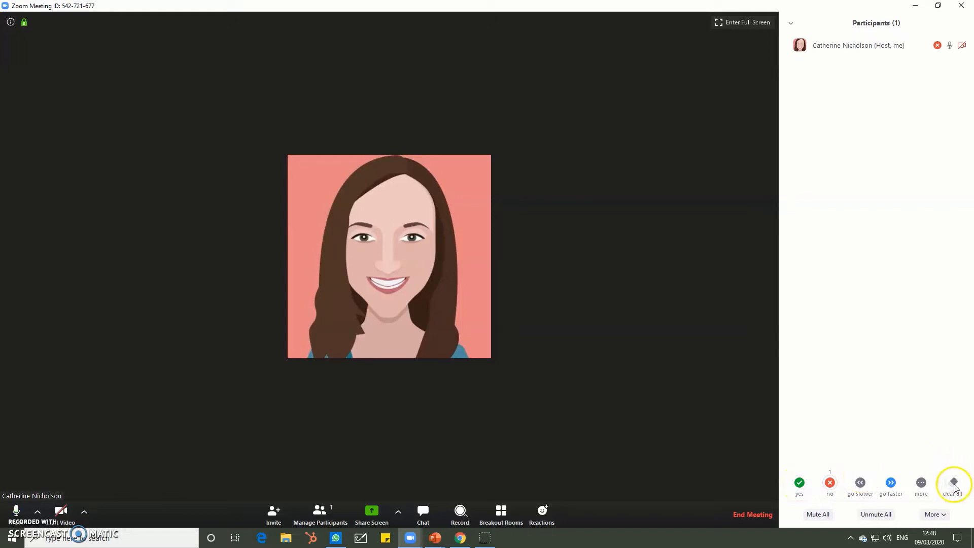
{"action": "left_click", "coordinate": [952, 483]}
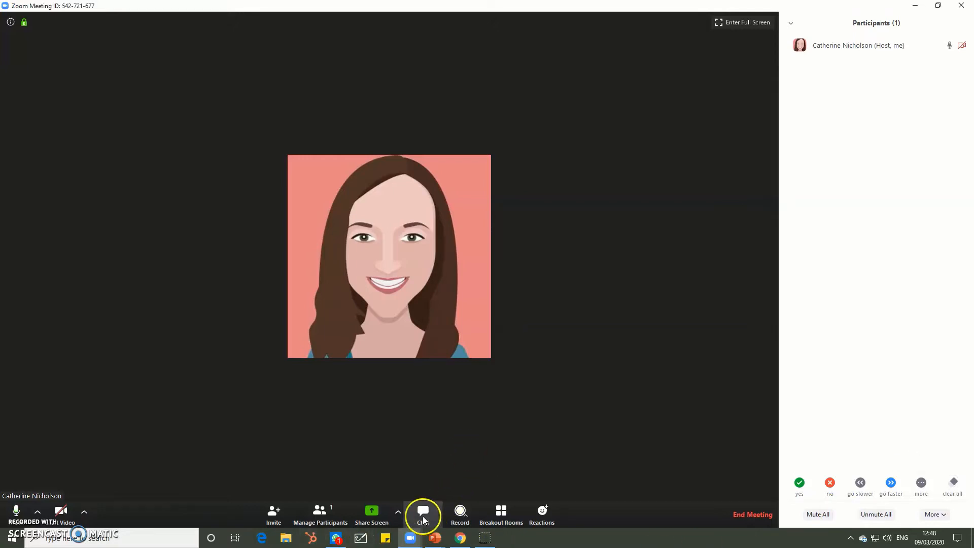
Open the group chat and send 'hello!' to Everyone
{"action": "left_click", "coordinate": [423, 515]}
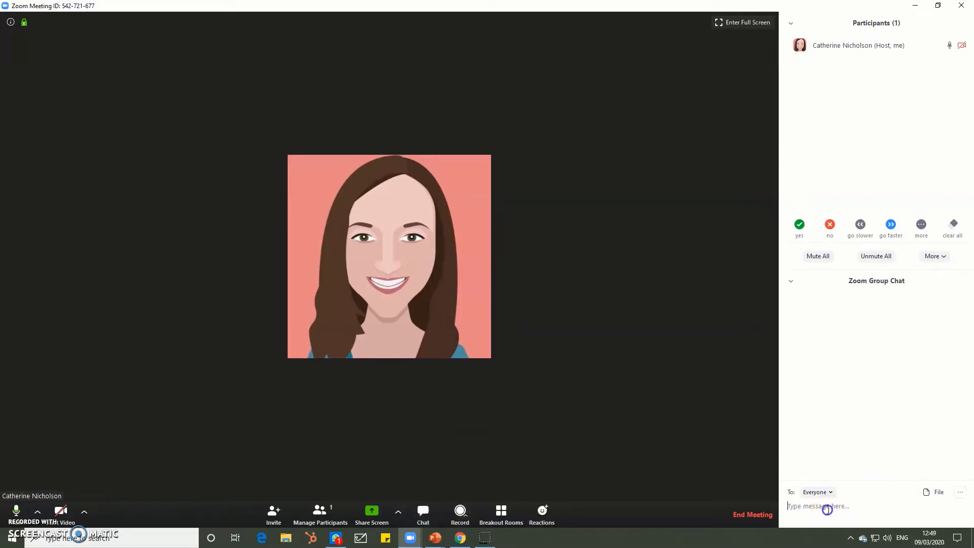
{"action": "type", "text": "h"}
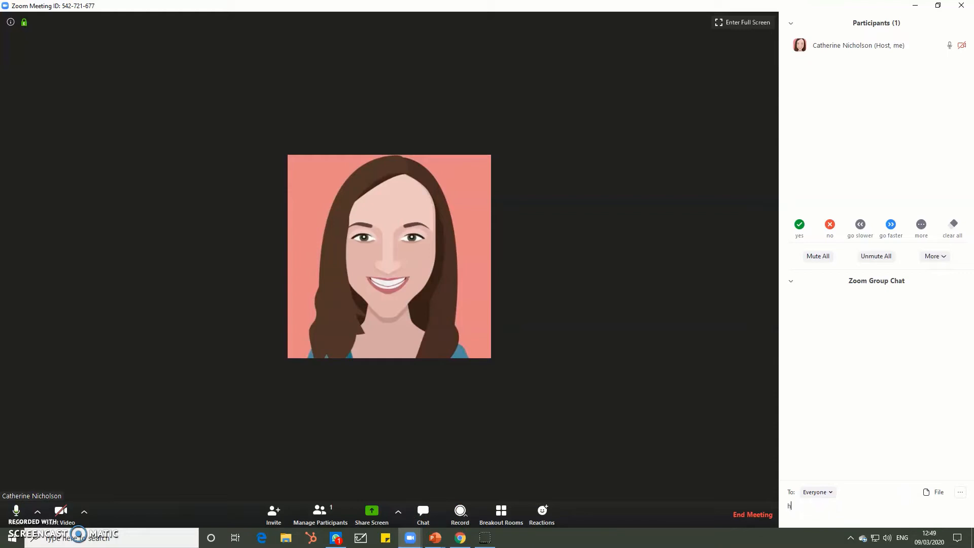
{"action": "key", "text": "Return"}
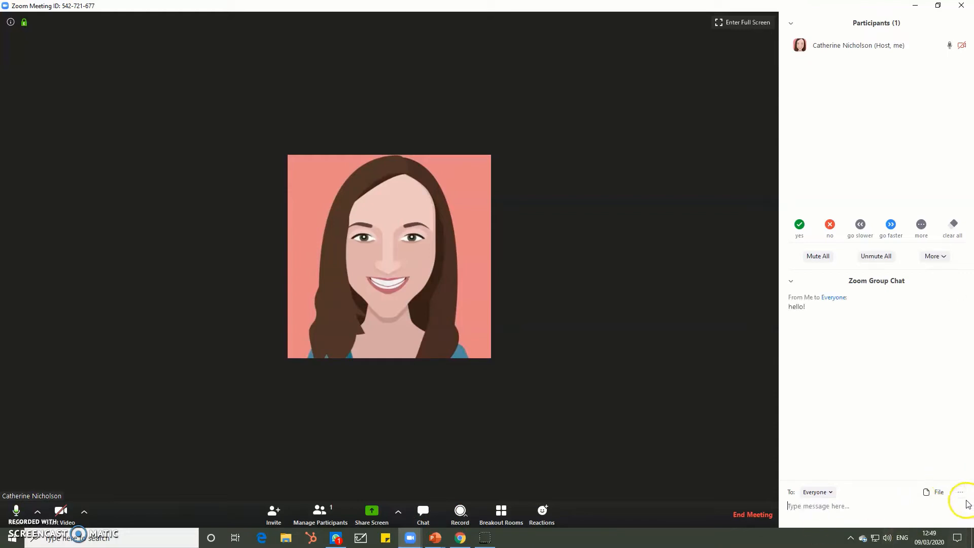
{"action": "left_click", "coordinate": [960, 491]}
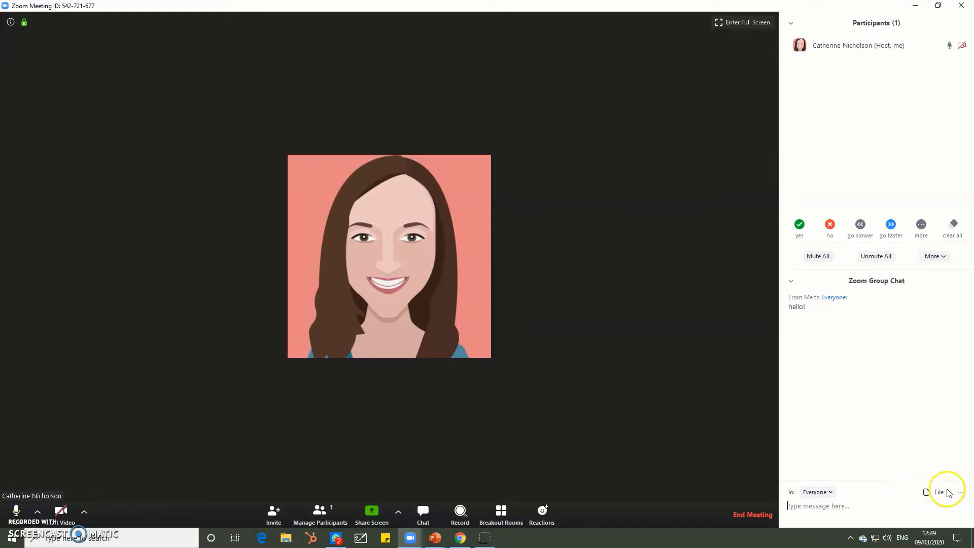
Show the chat's file sources: Dropbox, OneDrive, Google Drive, Box, Your Computer
{"action": "left_click", "coordinate": [939, 492]}
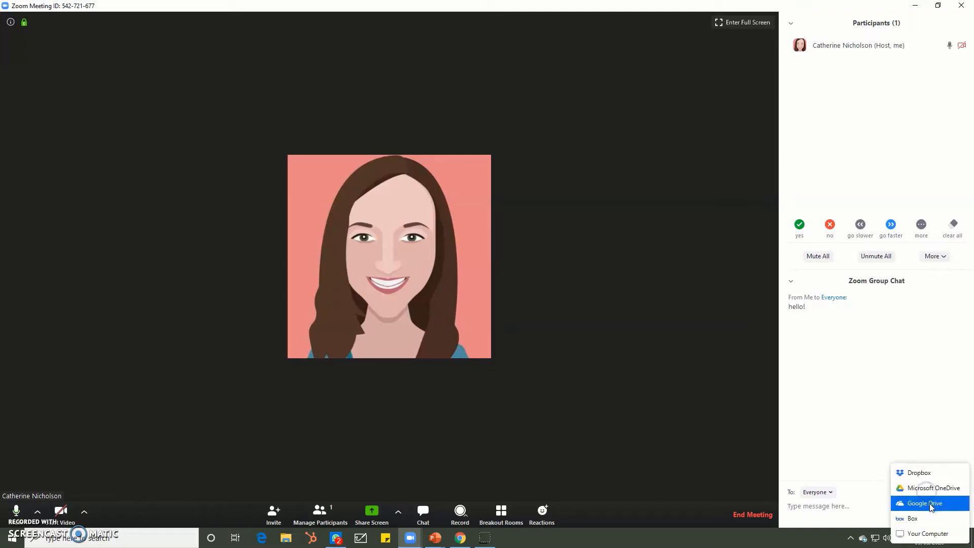
{"action": "mouse_move", "coordinate": [927, 533]}
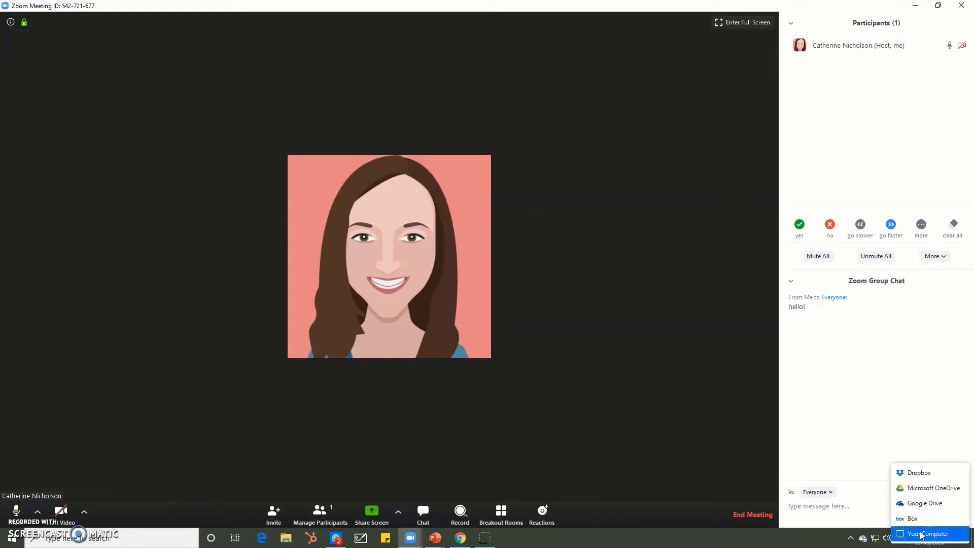
{"action": "mouse_move", "coordinate": [843, 527]}
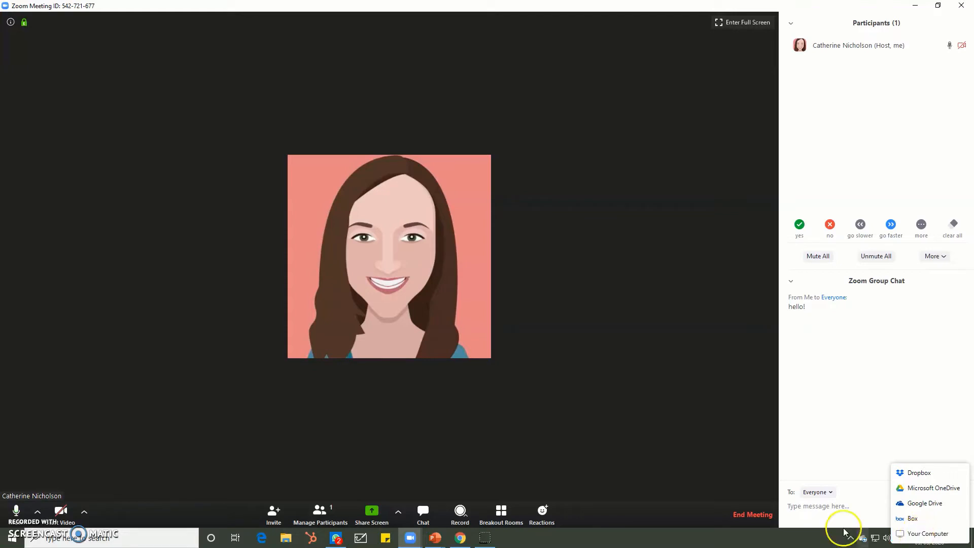
{"action": "mouse_move", "coordinate": [229, 491]}
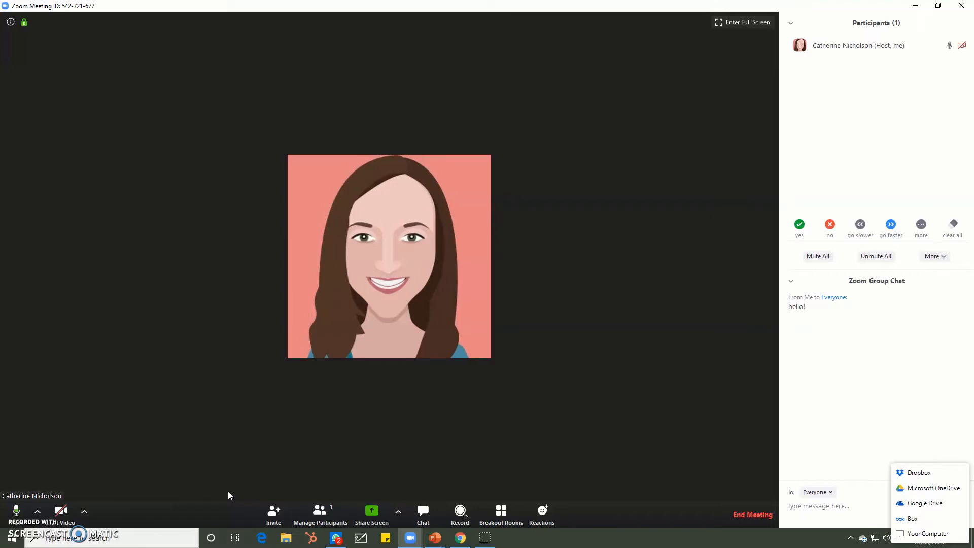
{"action": "mouse_move", "coordinate": [309, 498]}
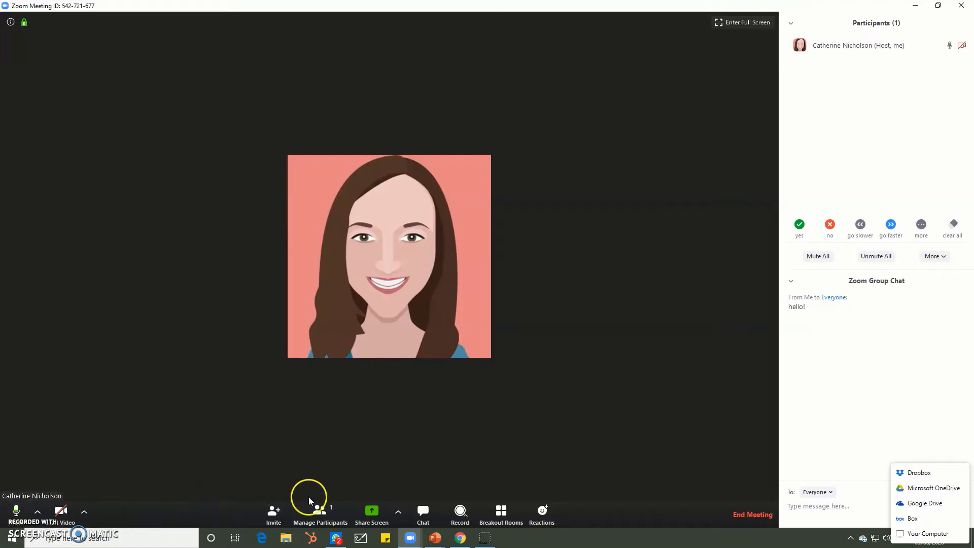
Share the title slide screen and close the floating Participants and Chat windows
{"action": "left_click", "coordinate": [370, 515]}
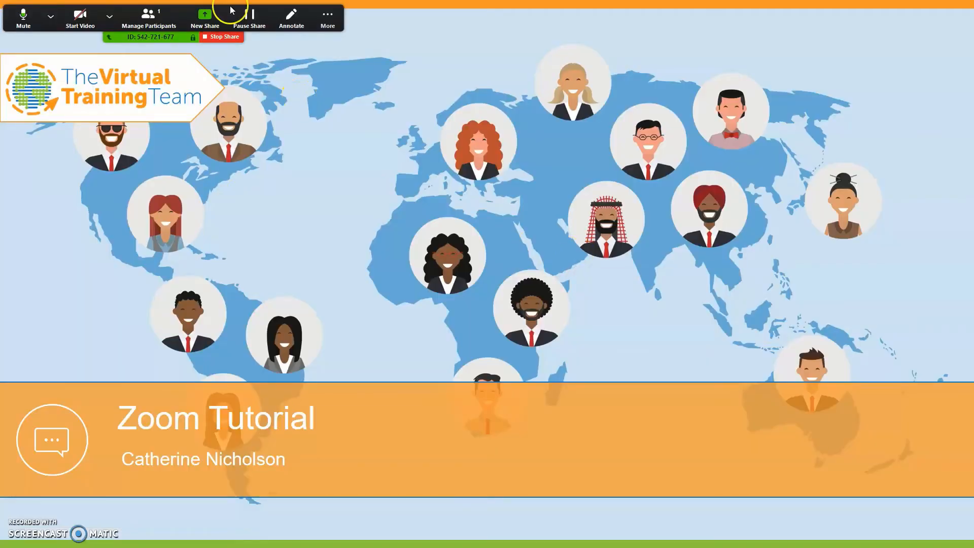
{"action": "left_click", "coordinate": [148, 16]}
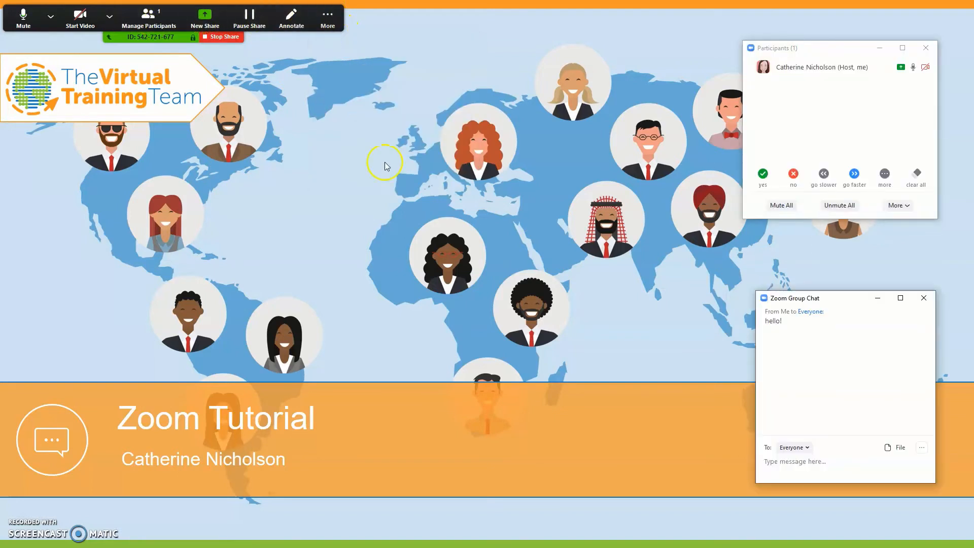
{"action": "mouse_move", "coordinate": [843, 307]}
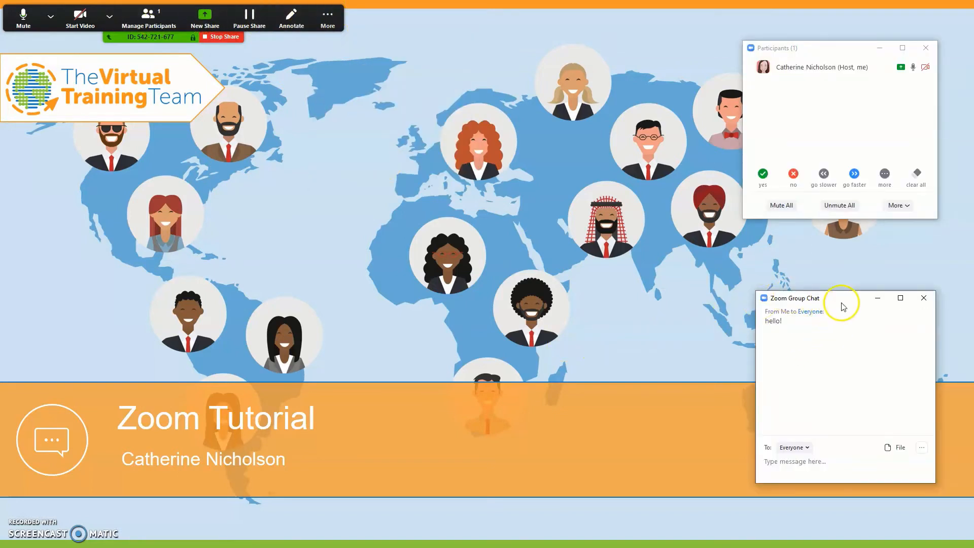
{"action": "mouse_move", "coordinate": [853, 303]}
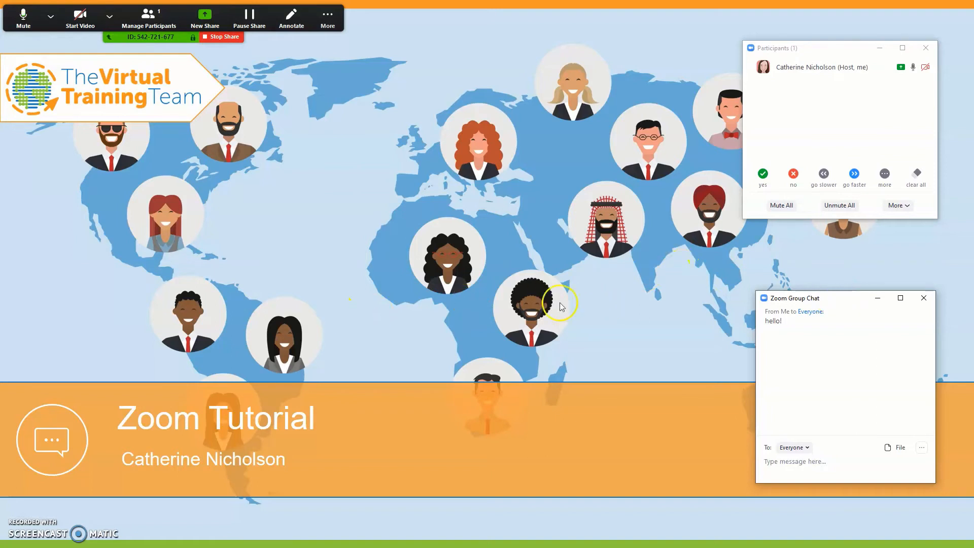
{"action": "mouse_move", "coordinate": [487, 309]}
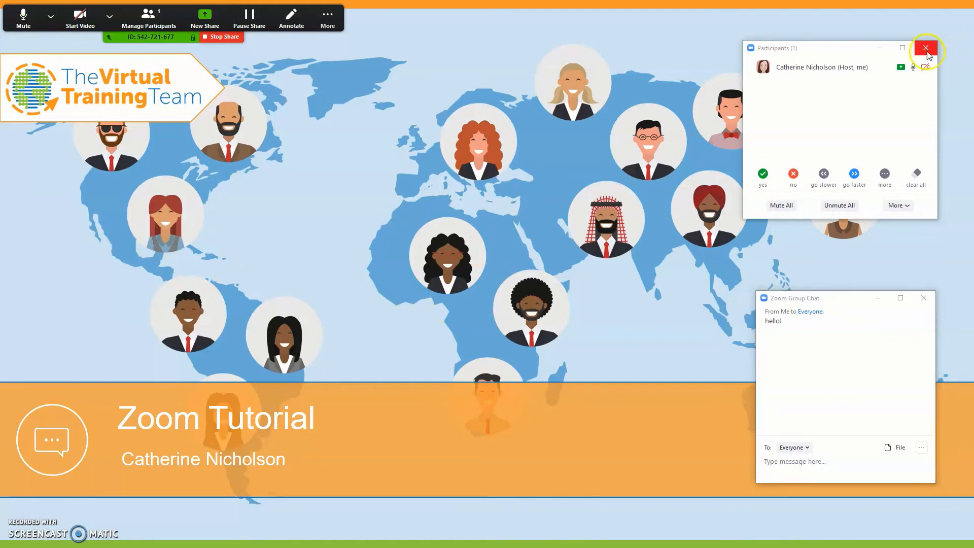
{"action": "left_click", "coordinate": [926, 47]}
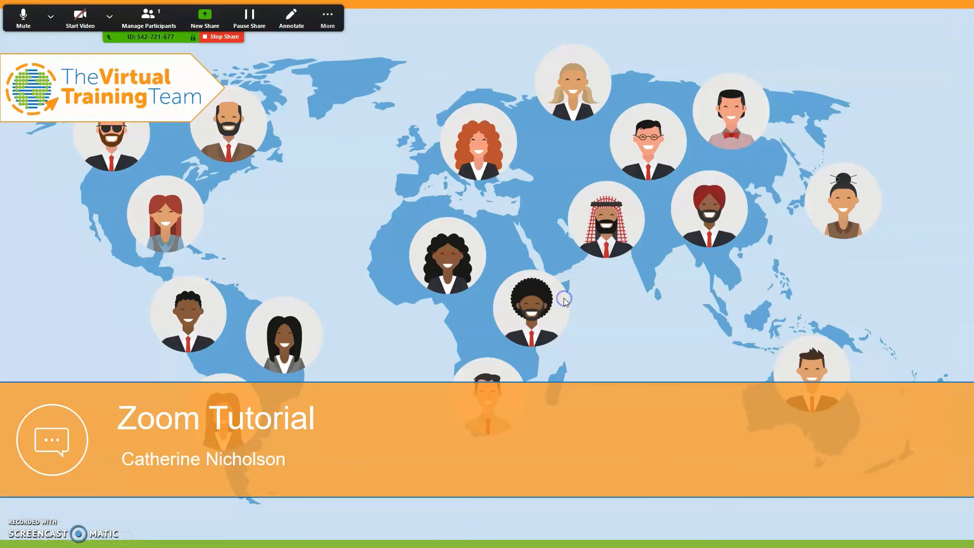
Dismiss the sharing-stopped notice and share the Getting Stuff Done PowerPoint window again
{"action": "left_click", "coordinate": [221, 36]}
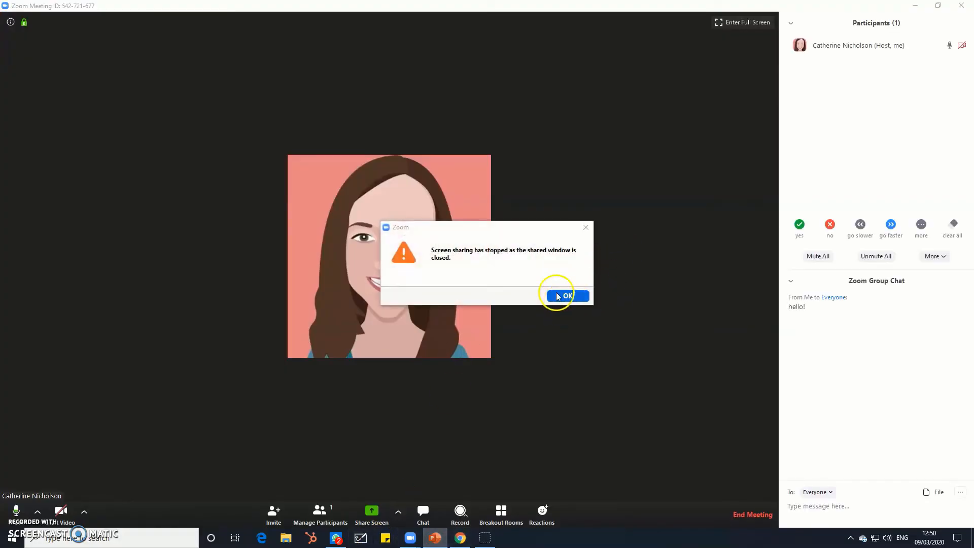
{"action": "left_click", "coordinate": [565, 295]}
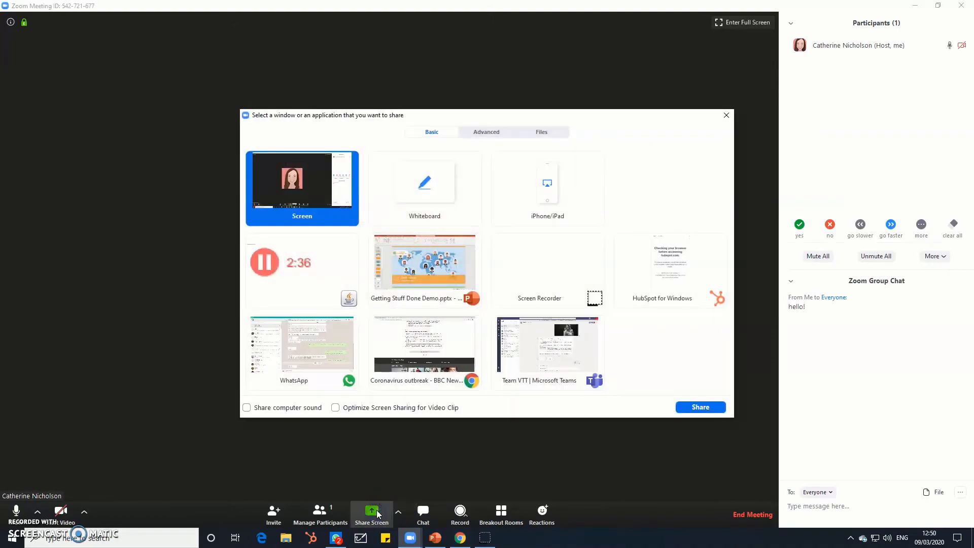
{"action": "left_click", "coordinate": [700, 406]}
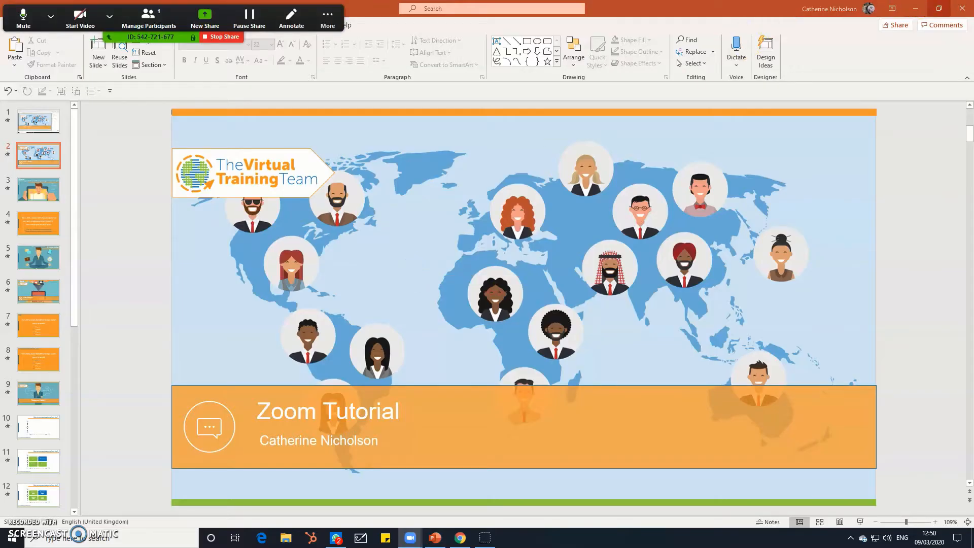
{"action": "mouse_move", "coordinate": [940, 10]}
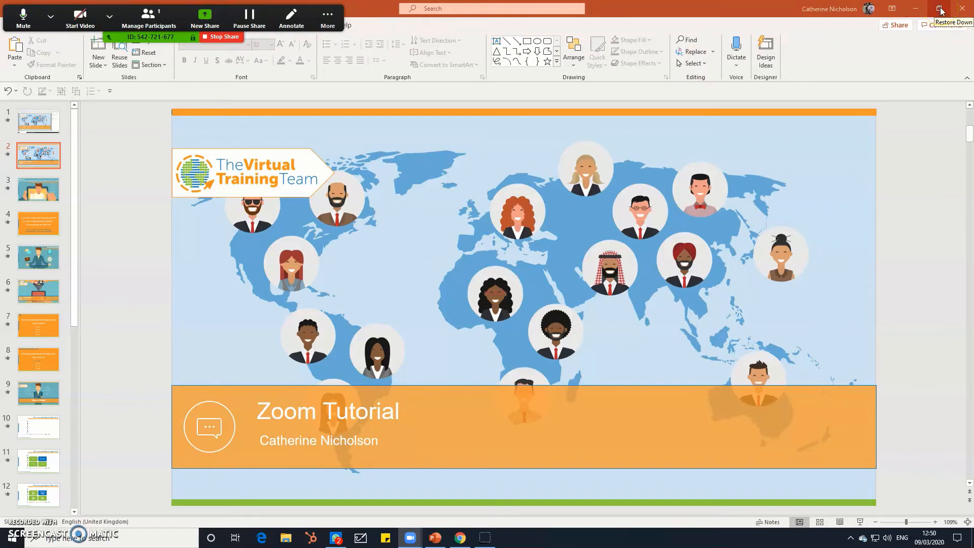
Restore down PowerPoint and open Zoom's Participants and Group Chat windows beside it
{"action": "left_click", "coordinate": [940, 9]}
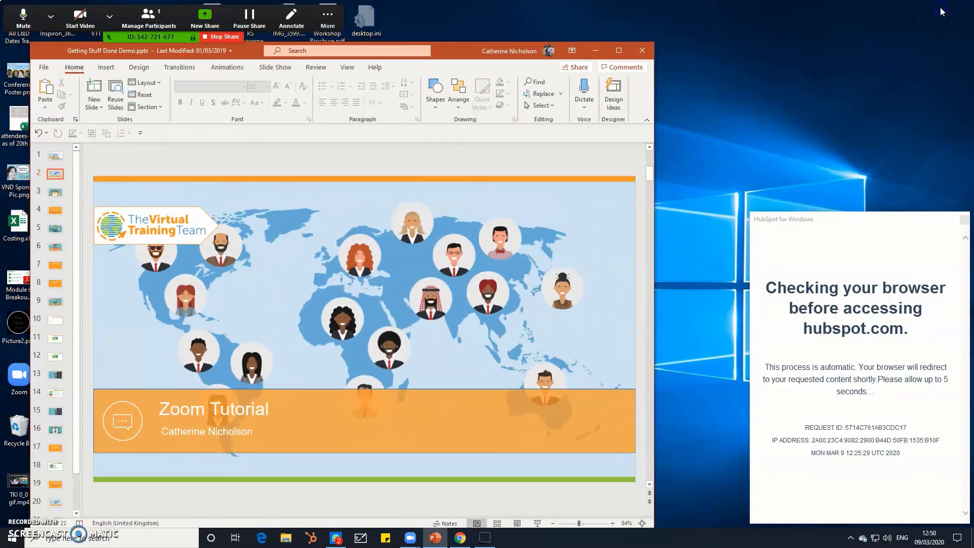
{"action": "mouse_move", "coordinate": [147, 17]}
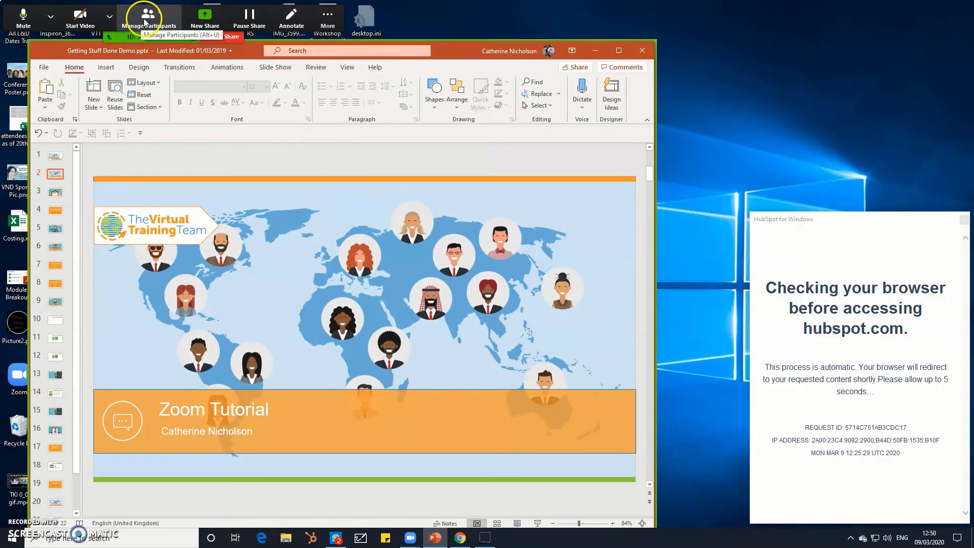
{"action": "left_click", "coordinate": [327, 17]}
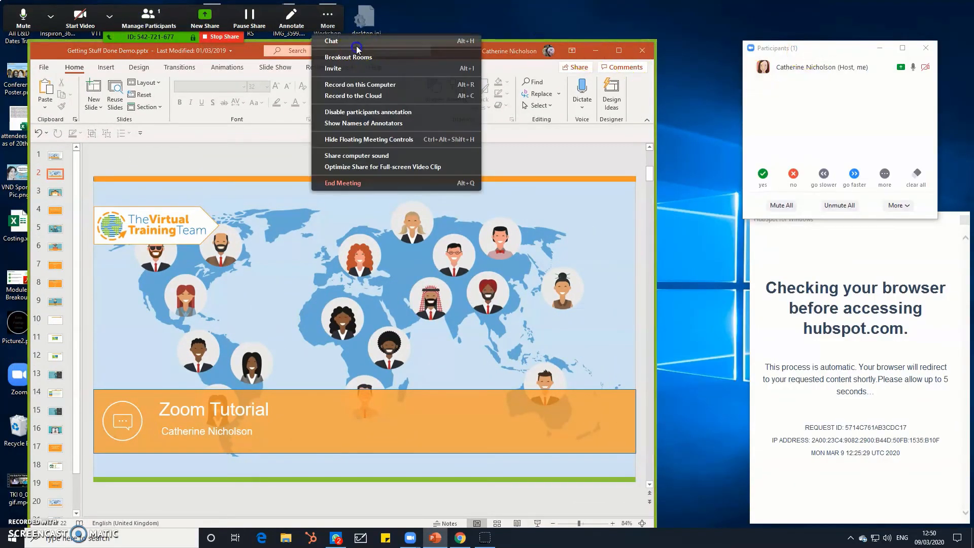
{"action": "left_click", "coordinate": [331, 41]}
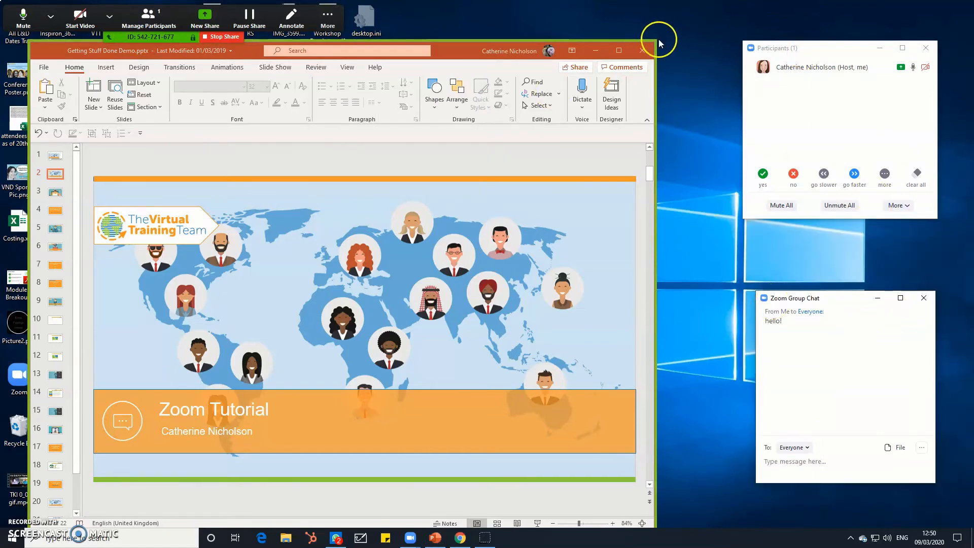
{"action": "mouse_move", "coordinate": [892, 42]}
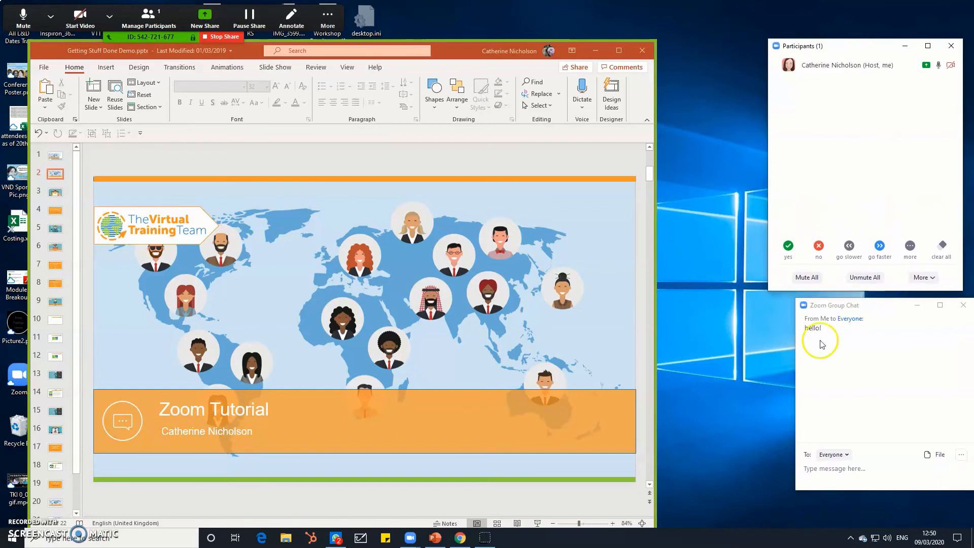
{"action": "mouse_move", "coordinate": [525, 538]}
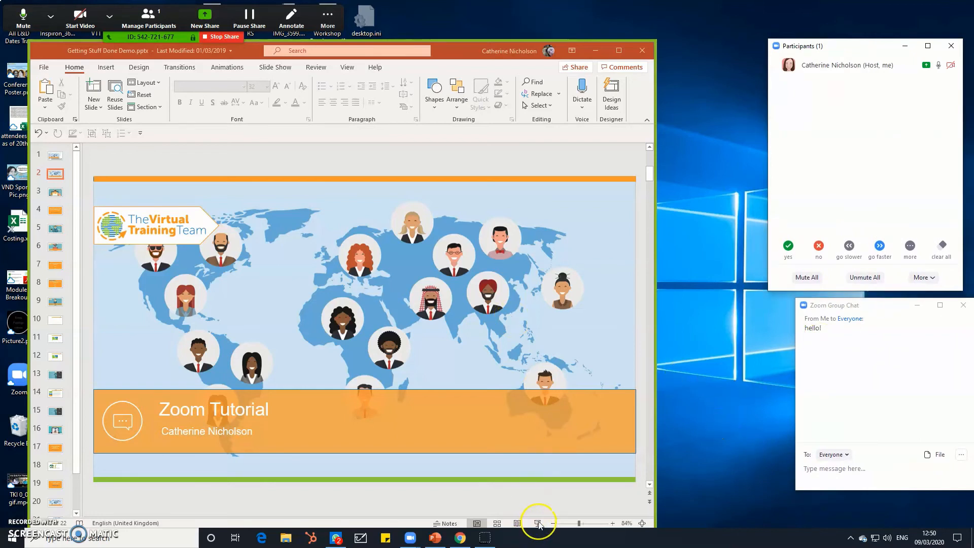
{"action": "mouse_move", "coordinate": [520, 527]}
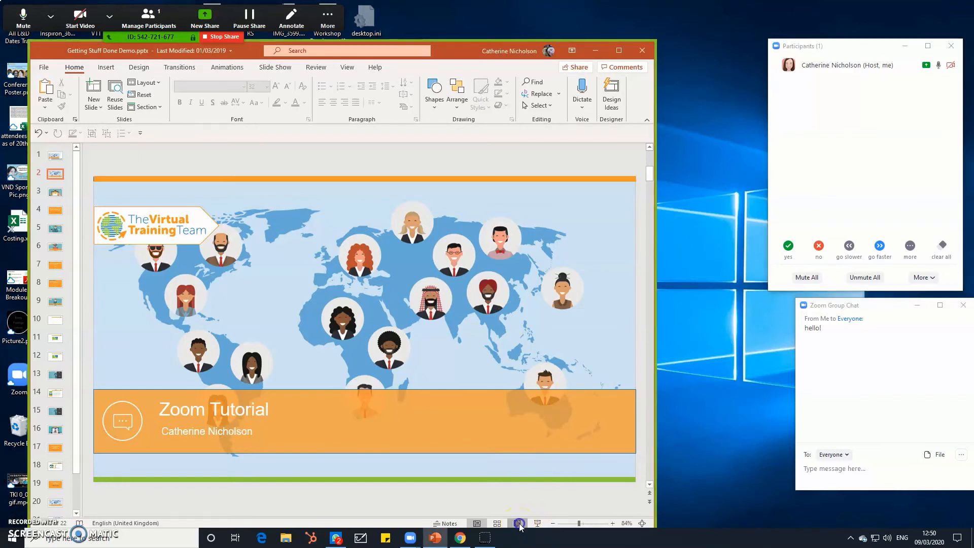
Play the deck in Reading View, step to Welcome, and return to the Zoom Tutorial slide
{"action": "left_click", "coordinate": [519, 523]}
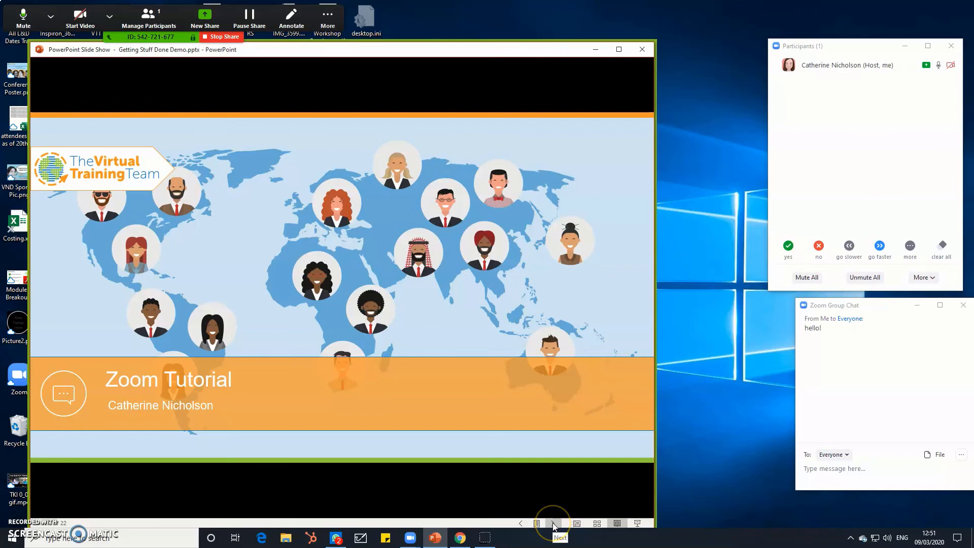
{"action": "left_click", "coordinate": [553, 523]}
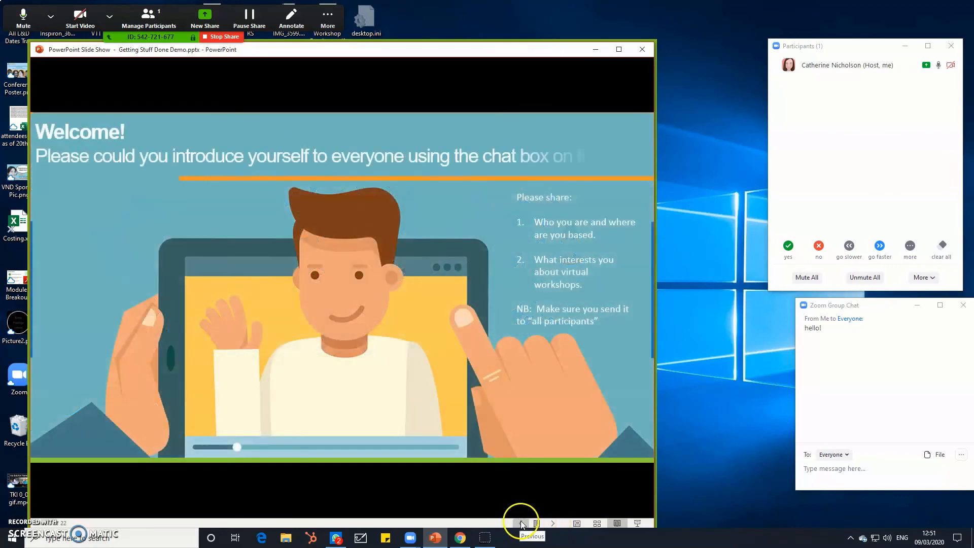
{"action": "left_click", "coordinate": [521, 523]}
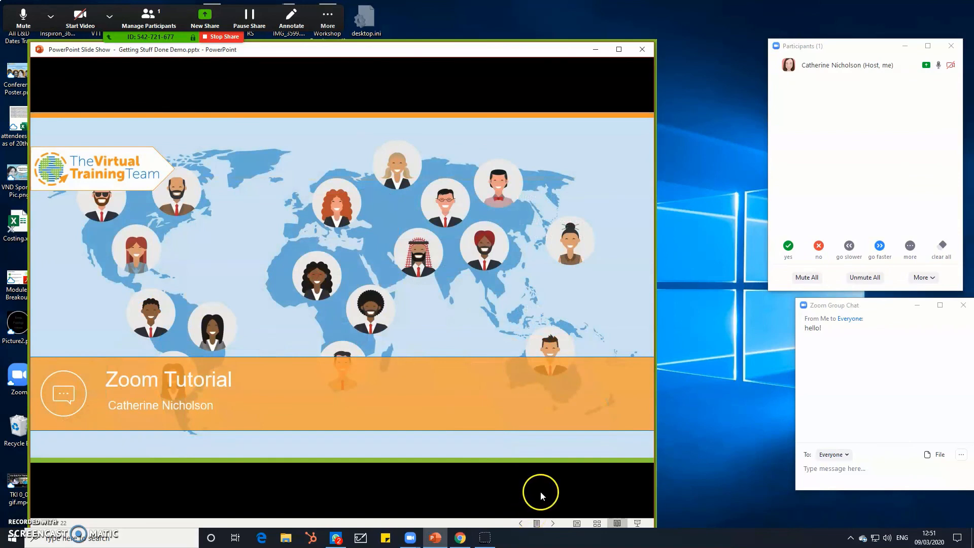
{"action": "mouse_move", "coordinate": [555, 480]}
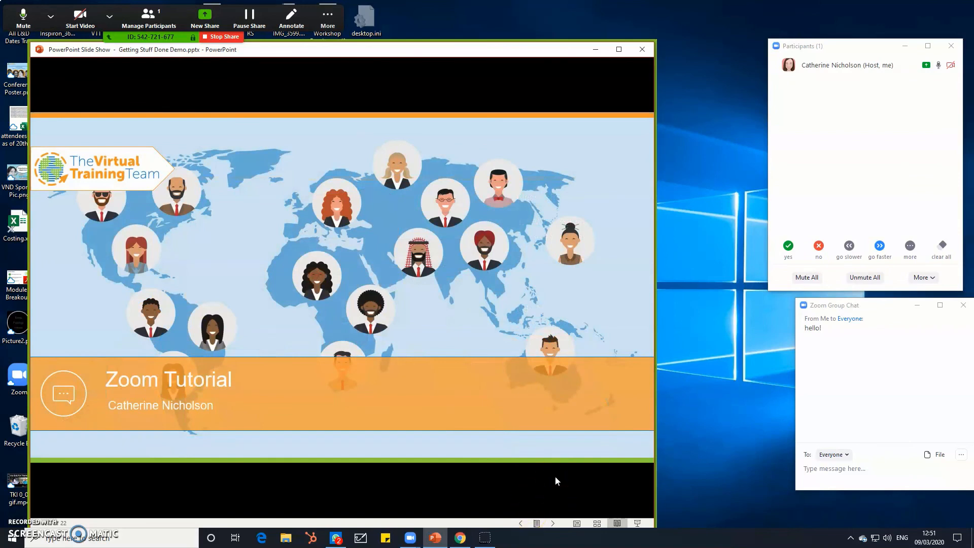